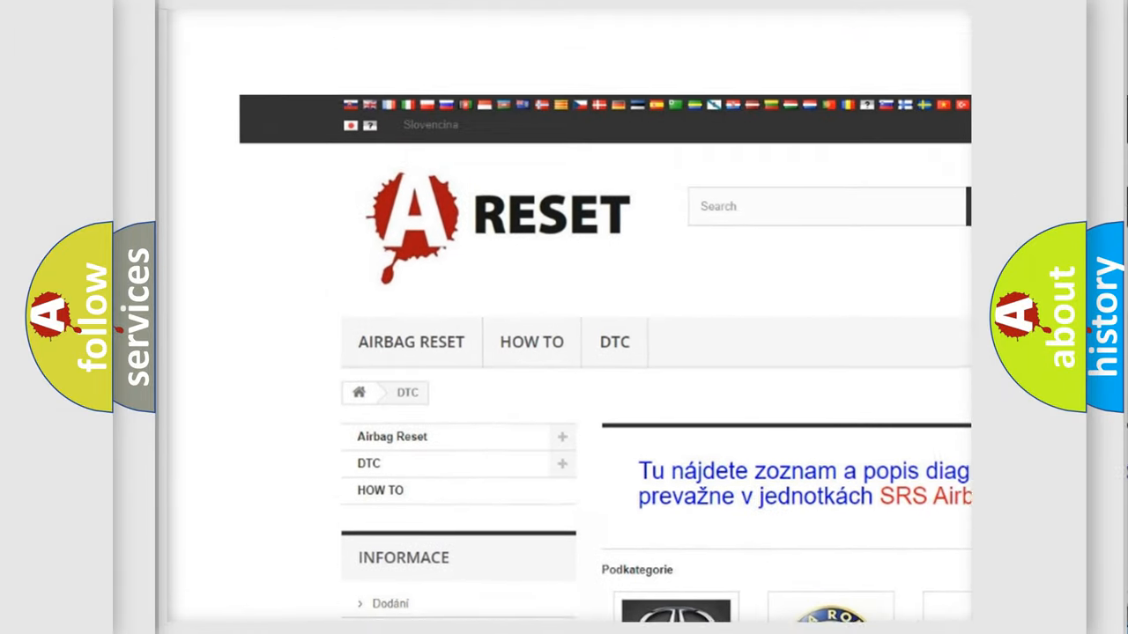
# - Scroll the DTC brand grid and select the CHRYSLER tile to show its code list
pyautogui.scroll(-3)
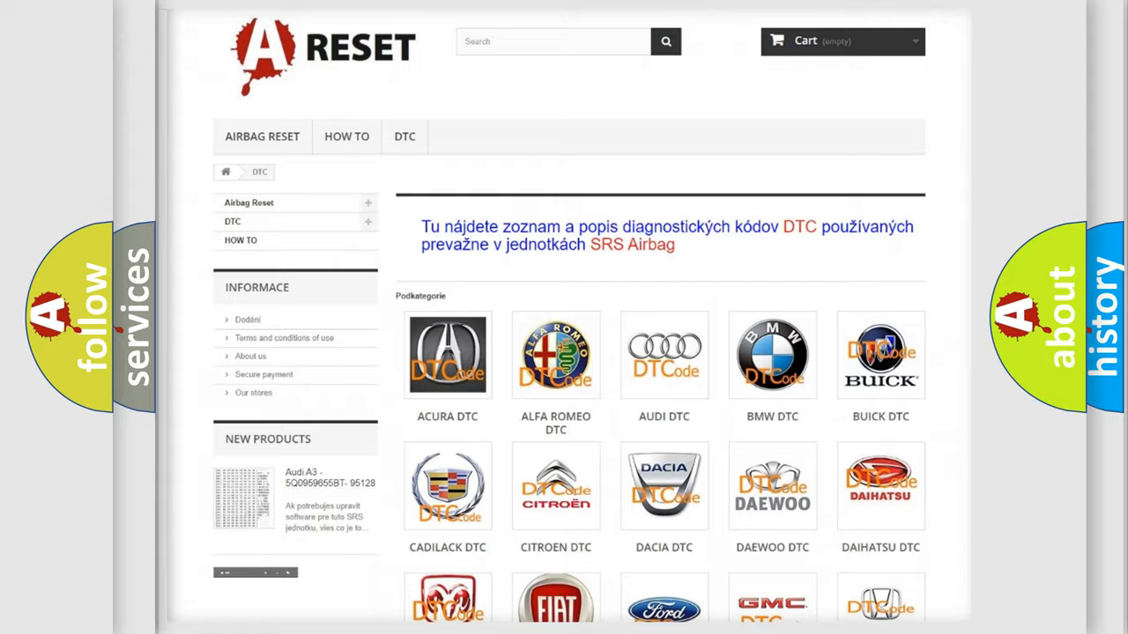
pyautogui.scroll(-3)
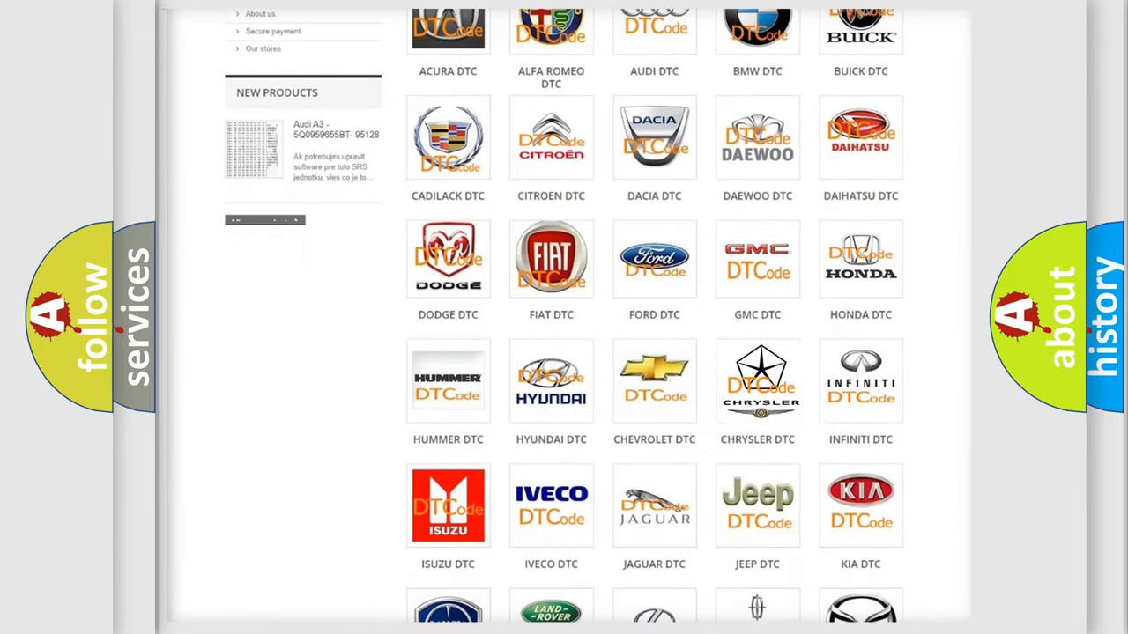
pyautogui.click(757, 381)
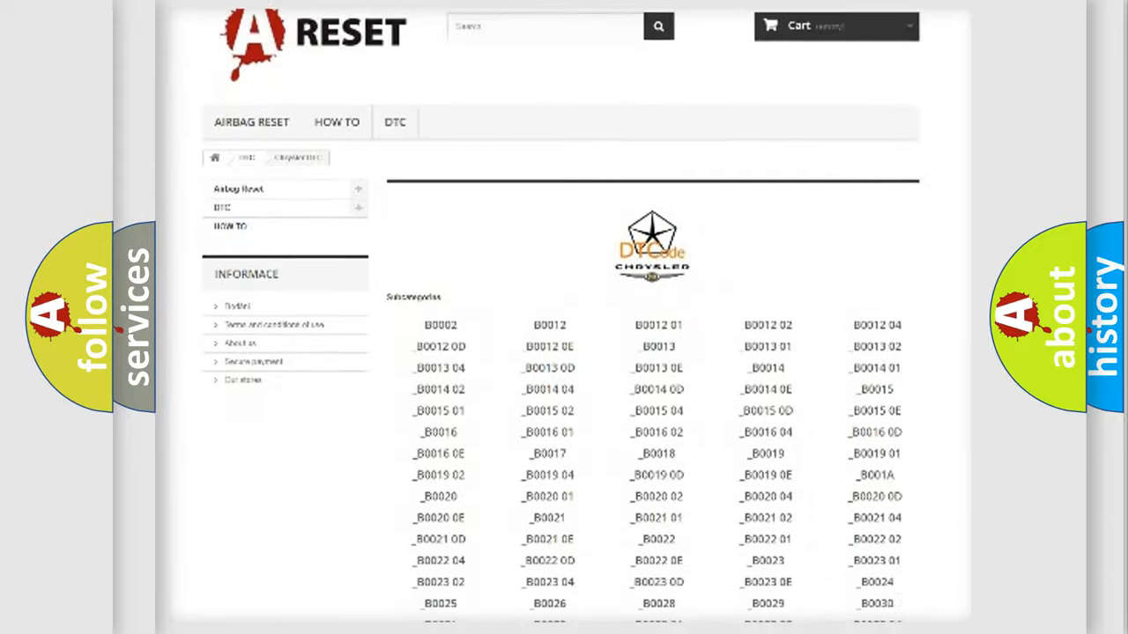
pyautogui.scroll(-3)
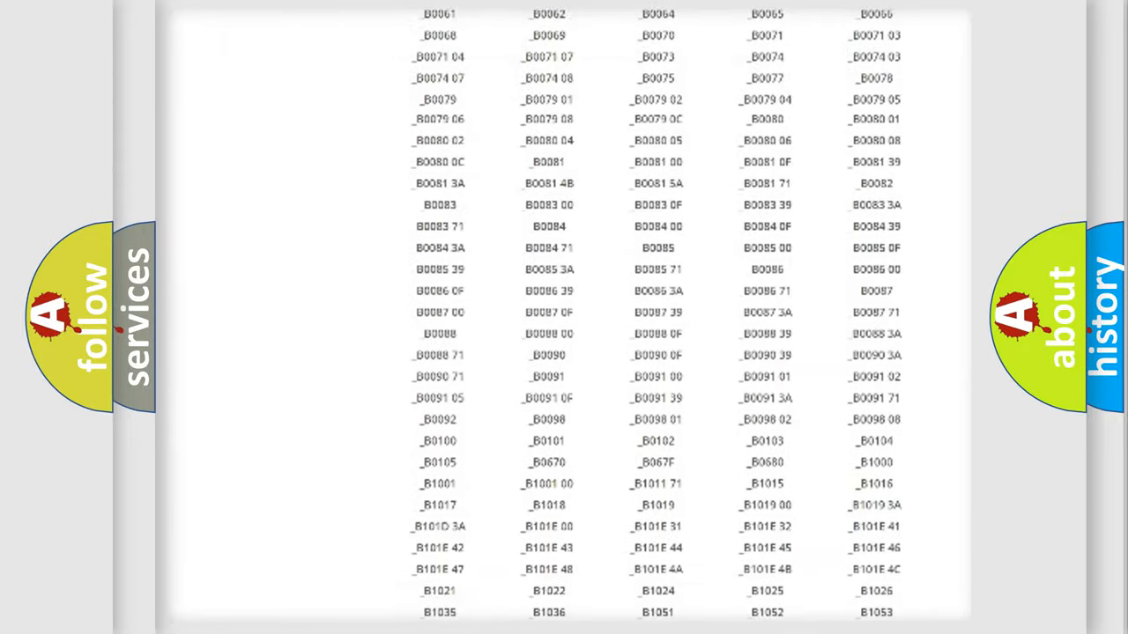
pyautogui.scroll(3)
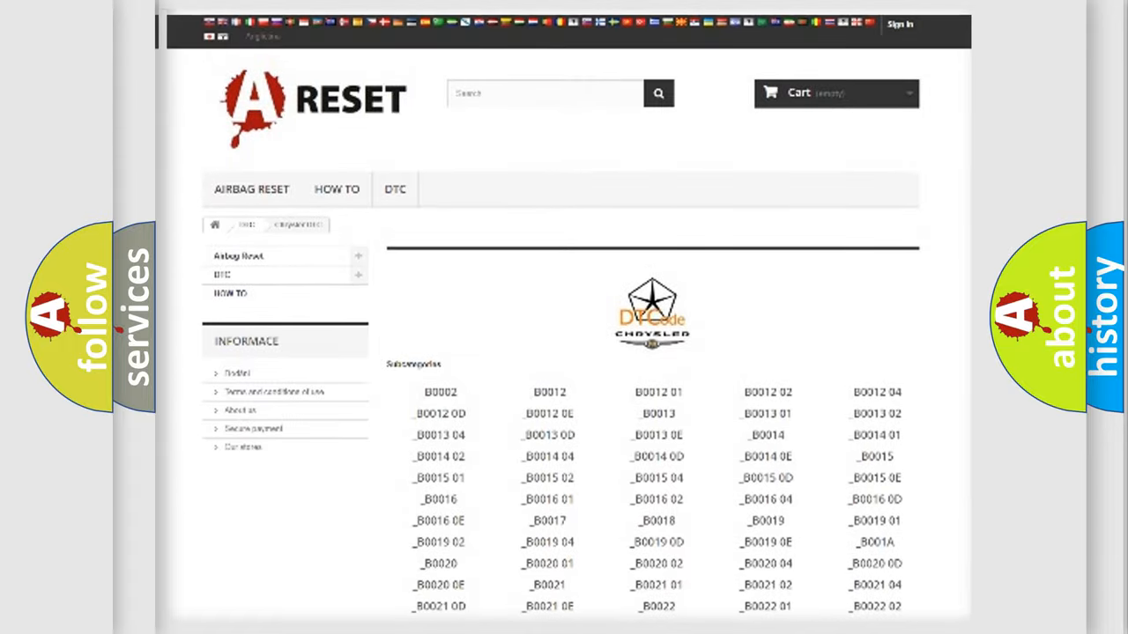